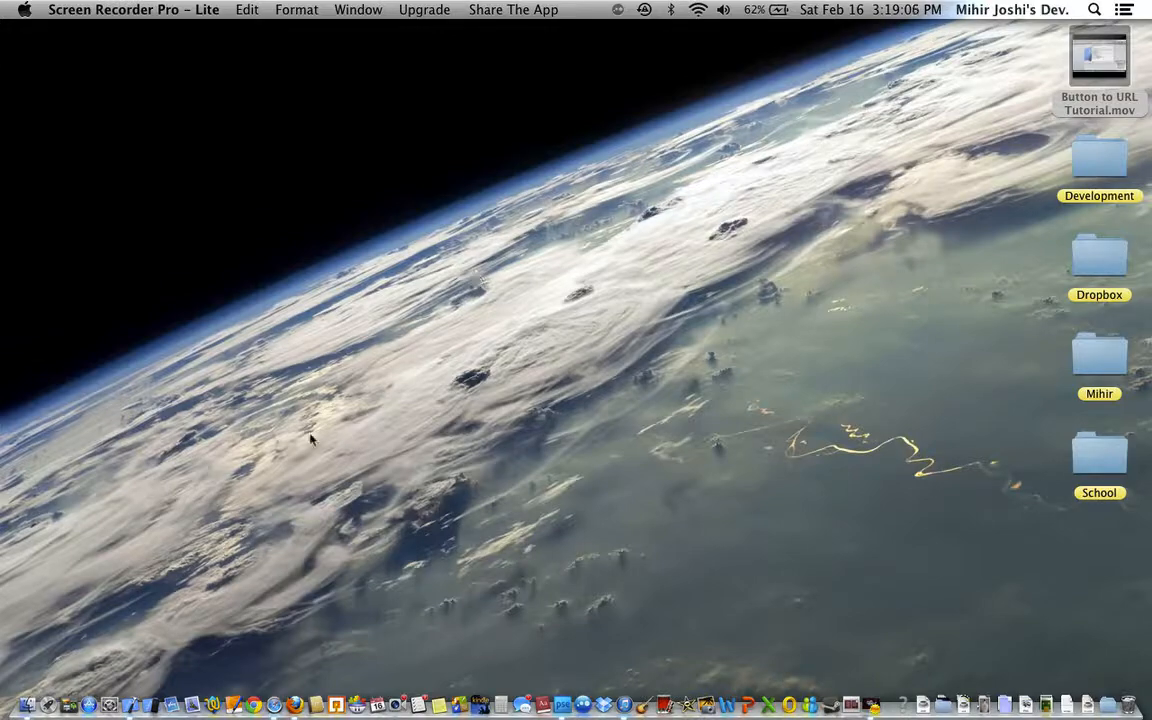
Step: Open the Button To URL Tutorial project from Finder to show ViewController.xib
{"action": "left_click", "coordinate": [127, 660]}
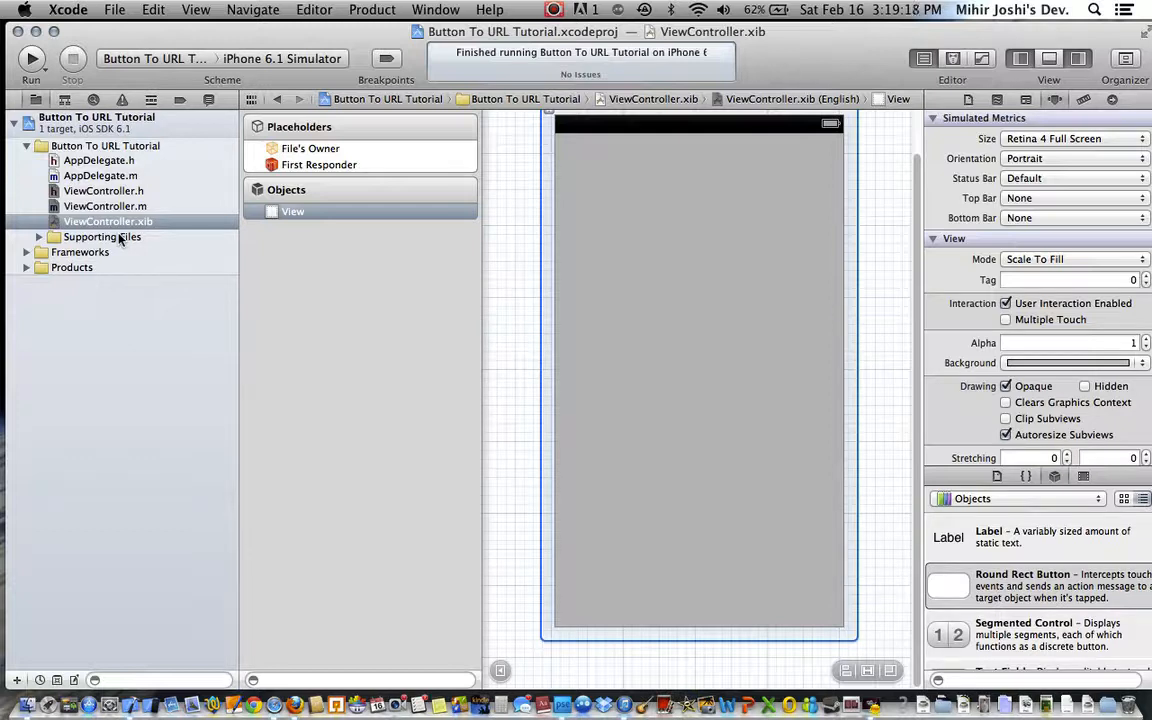
{"action": "mouse_move", "coordinate": [828, 472]}
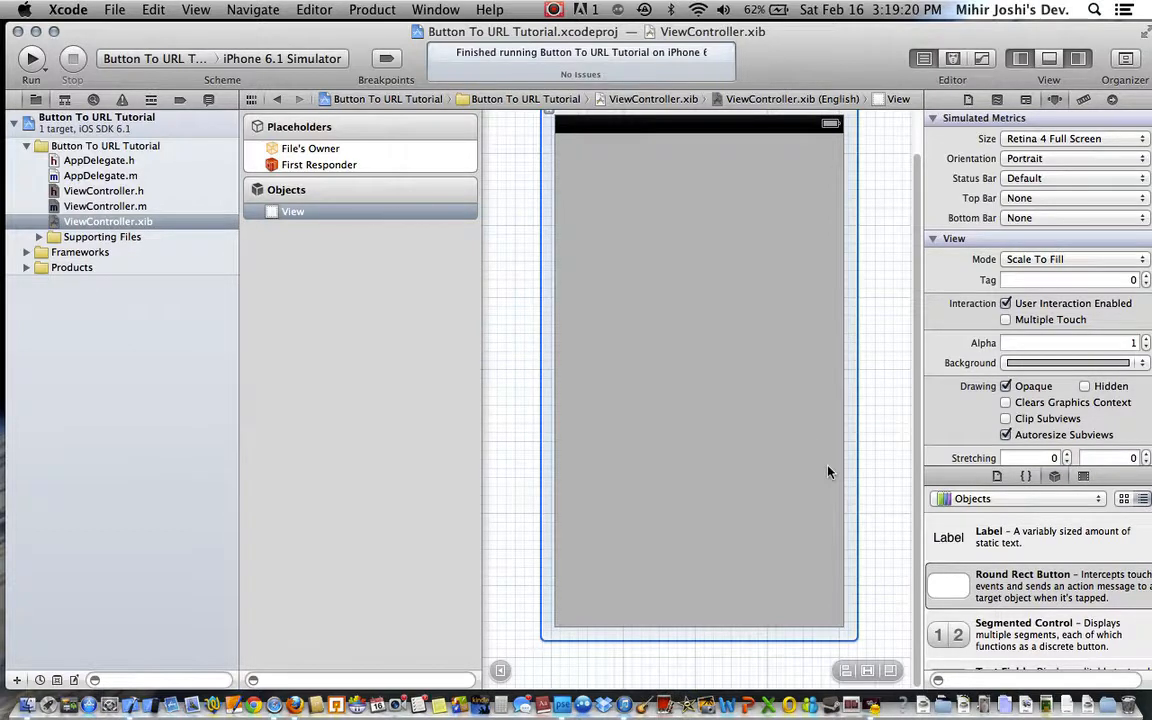
Step: Add a Round Rect Button to the view titled 'Go to the apple website'
{"action": "left_click_drag", "start_coordinate": [948, 585], "coordinate": [687, 289]}
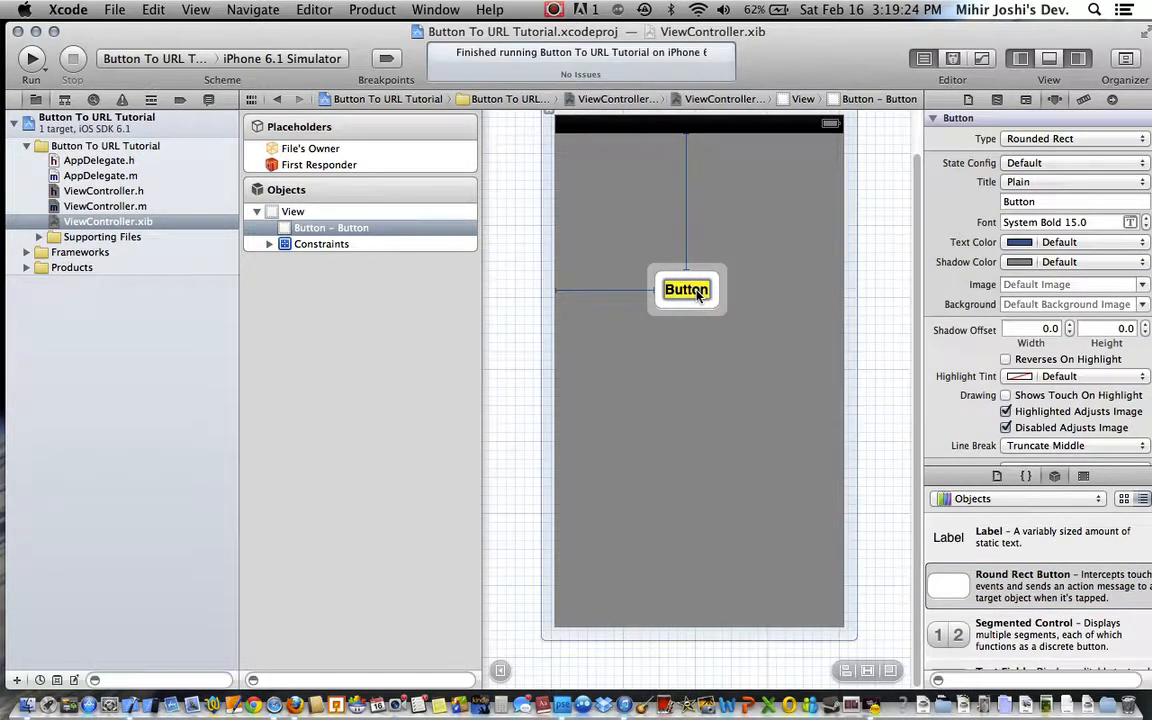
{"action": "type", "text": "Go to"}
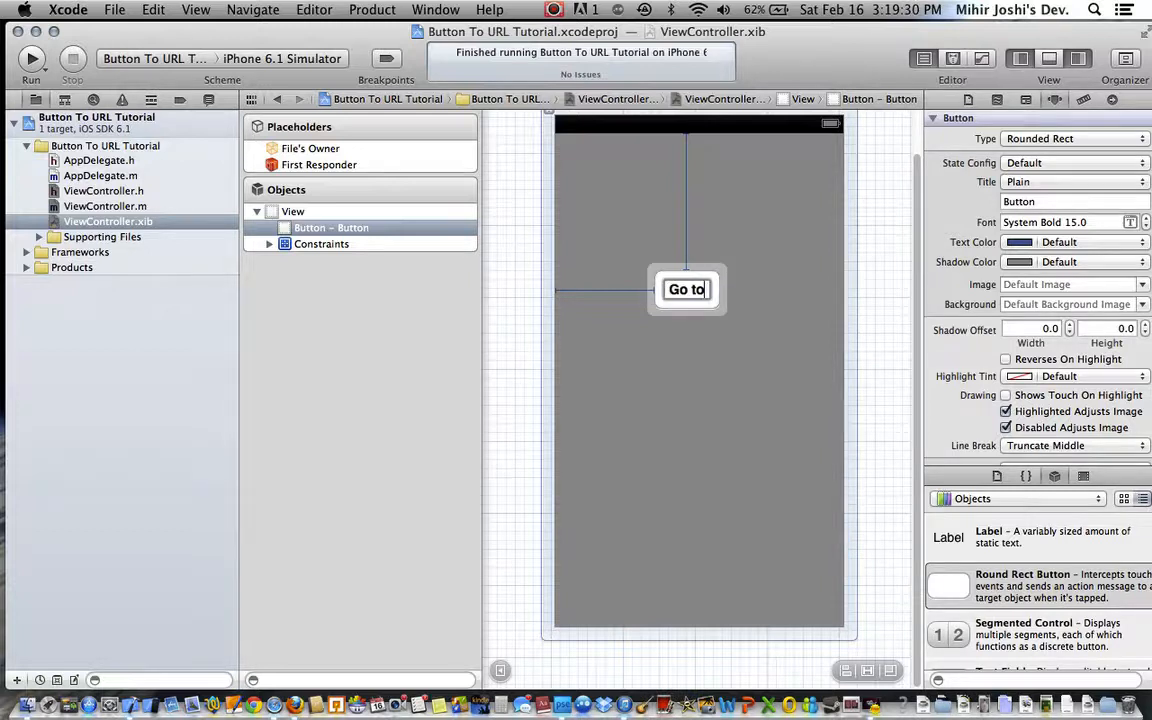
{"action": "type", "text": "the apple website"}
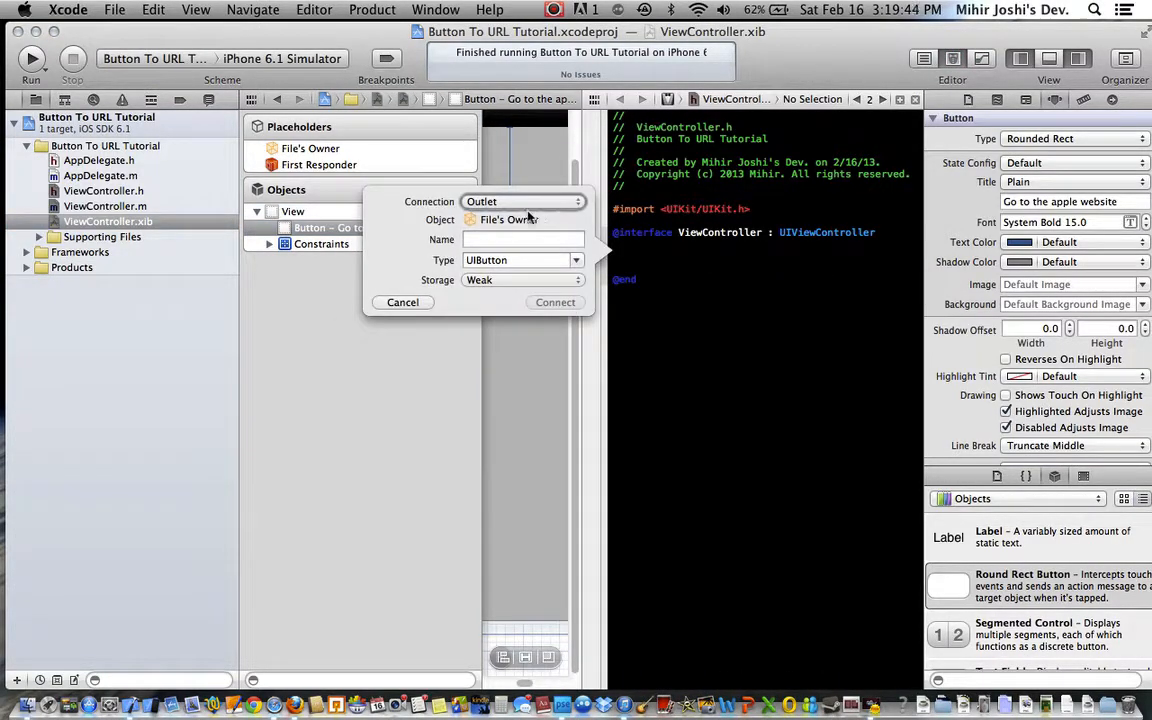
Step: Connect the button to ViewController.h as an action named applewebsite
{"action": "left_click", "coordinate": [524, 201]}
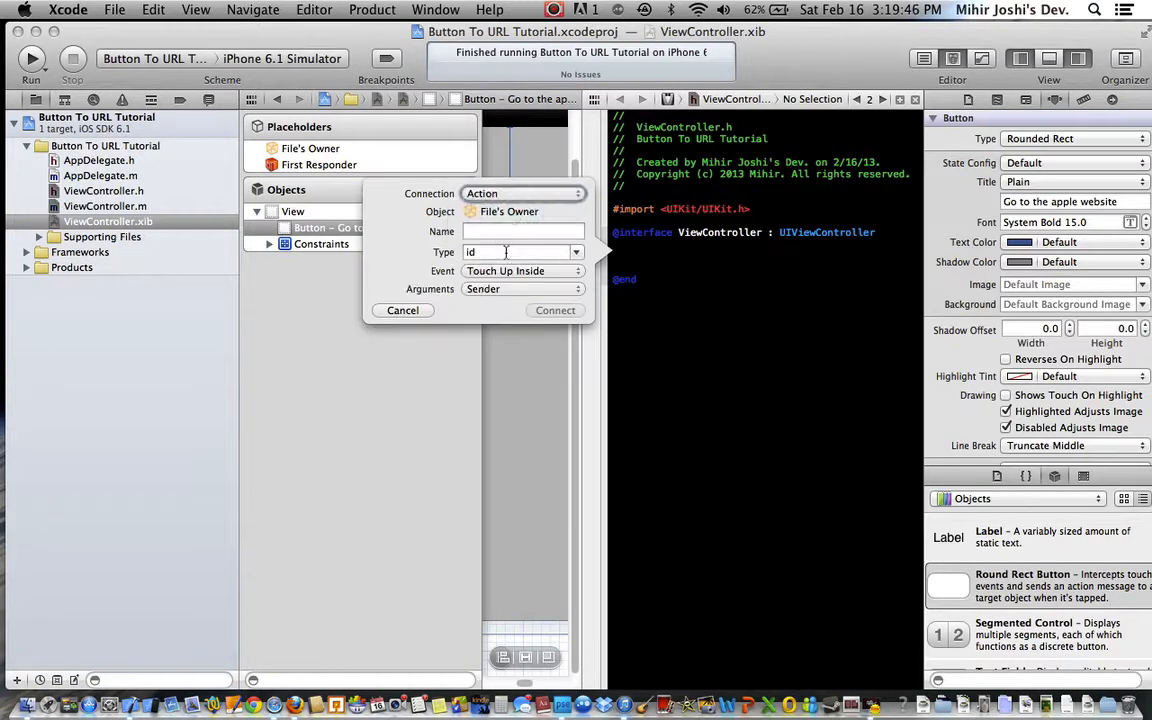
{"action": "type", "text": "button"}
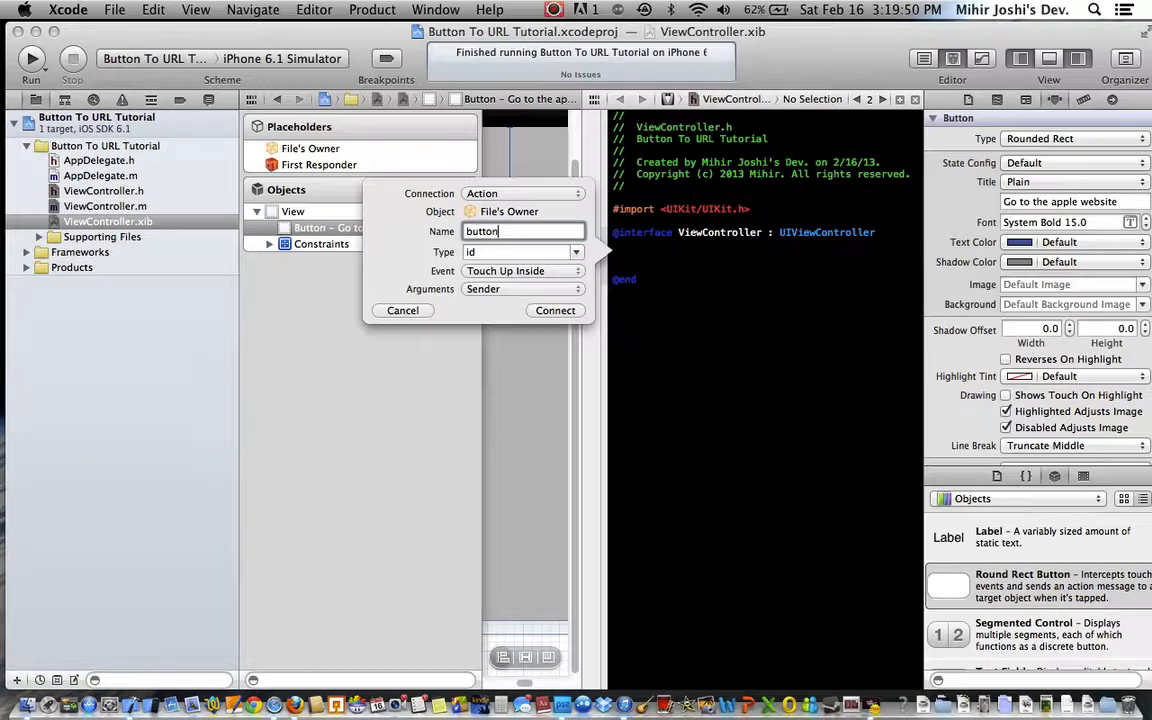
{"action": "type", "text": "appleweb"}
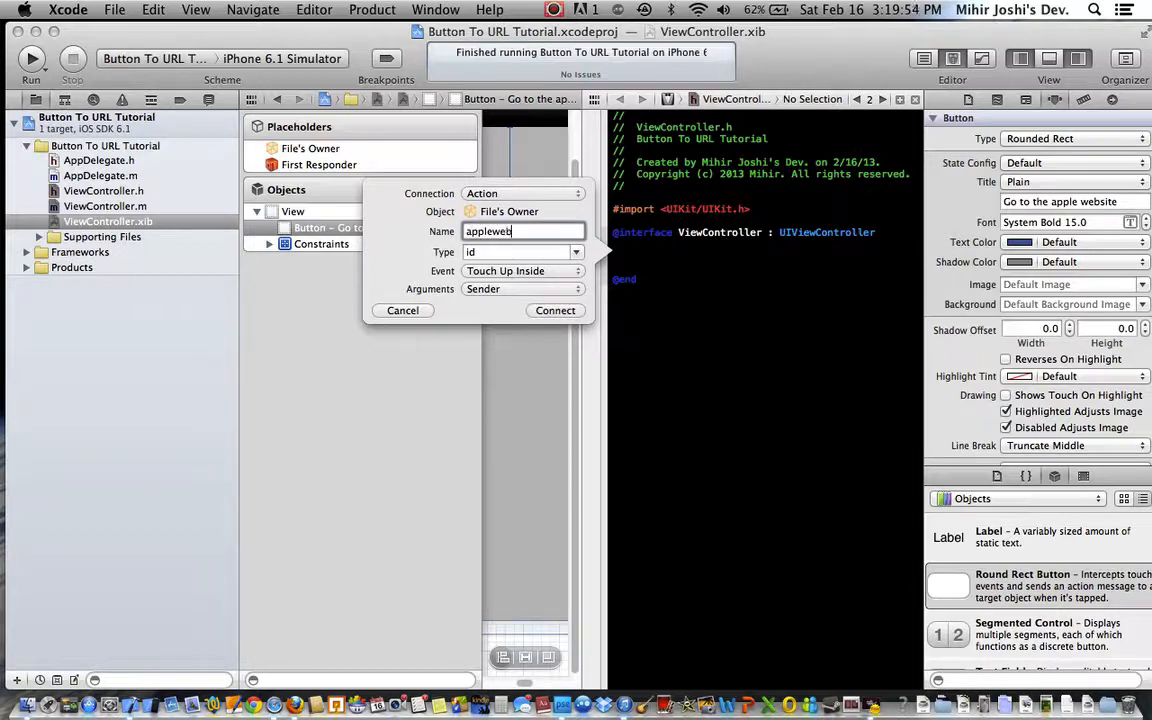
{"action": "left_click", "coordinate": [555, 310]}
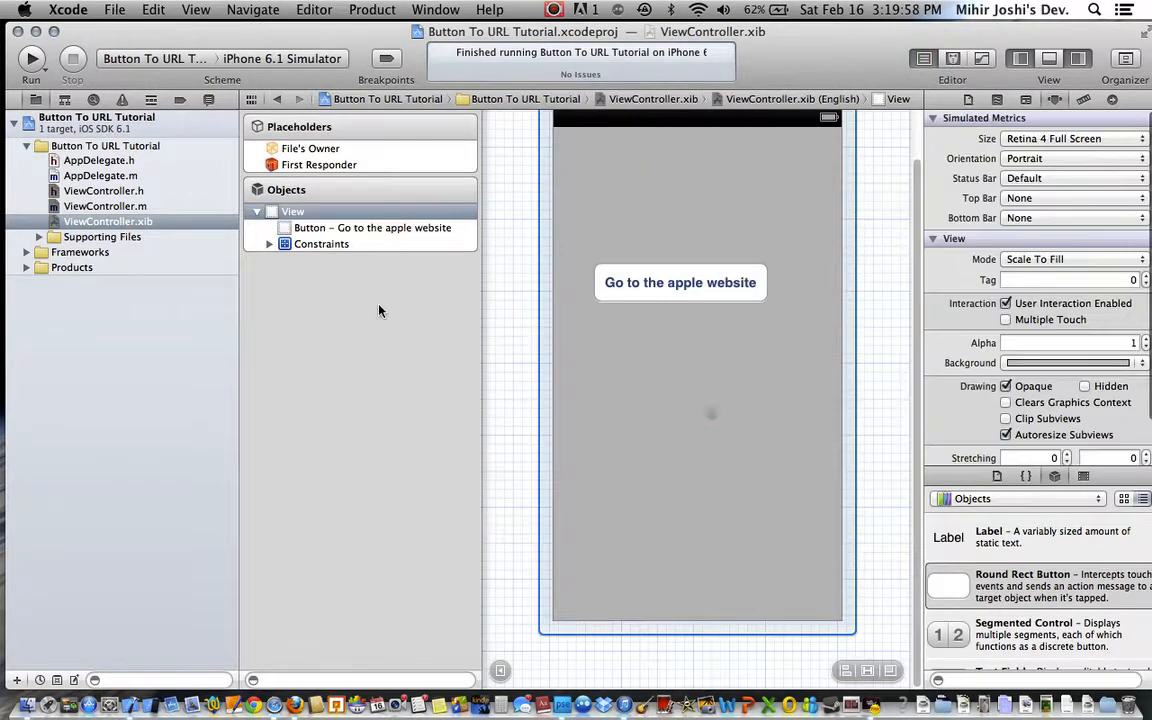
{"action": "left_click", "coordinate": [104, 206]}
{"action": "type", "text": "[[UIApplication sharedApplication] openURL:[NS"}
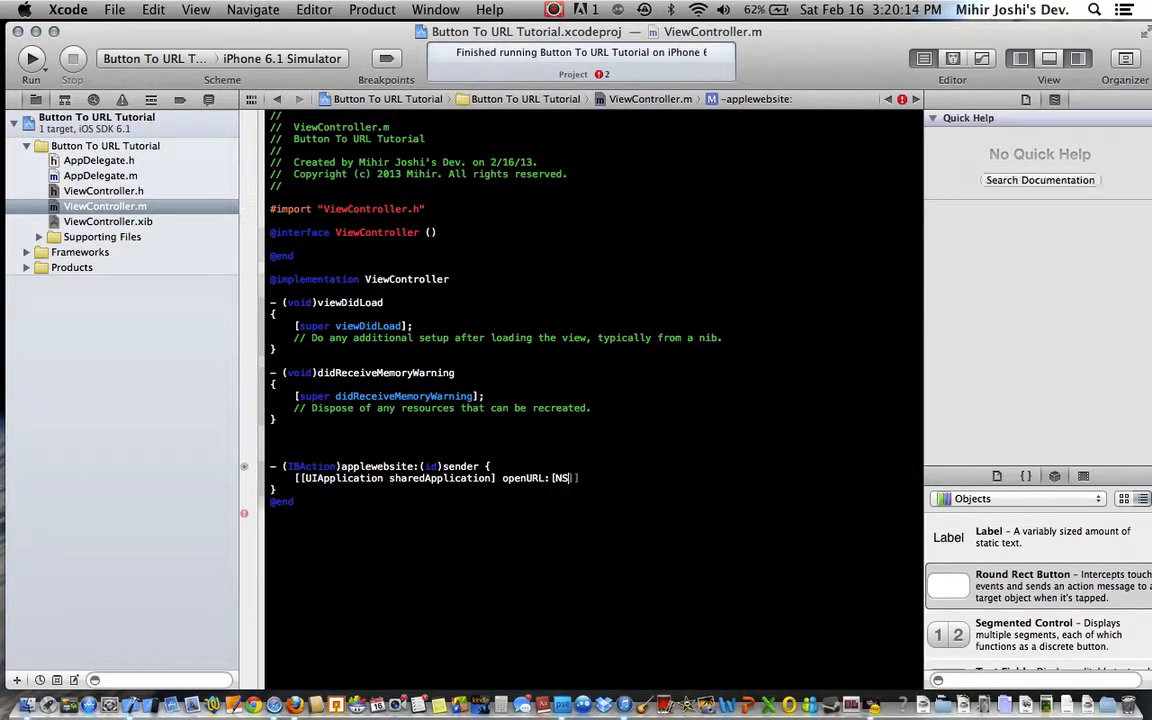
{"action": "type", "text": "URL URLWithString:"}
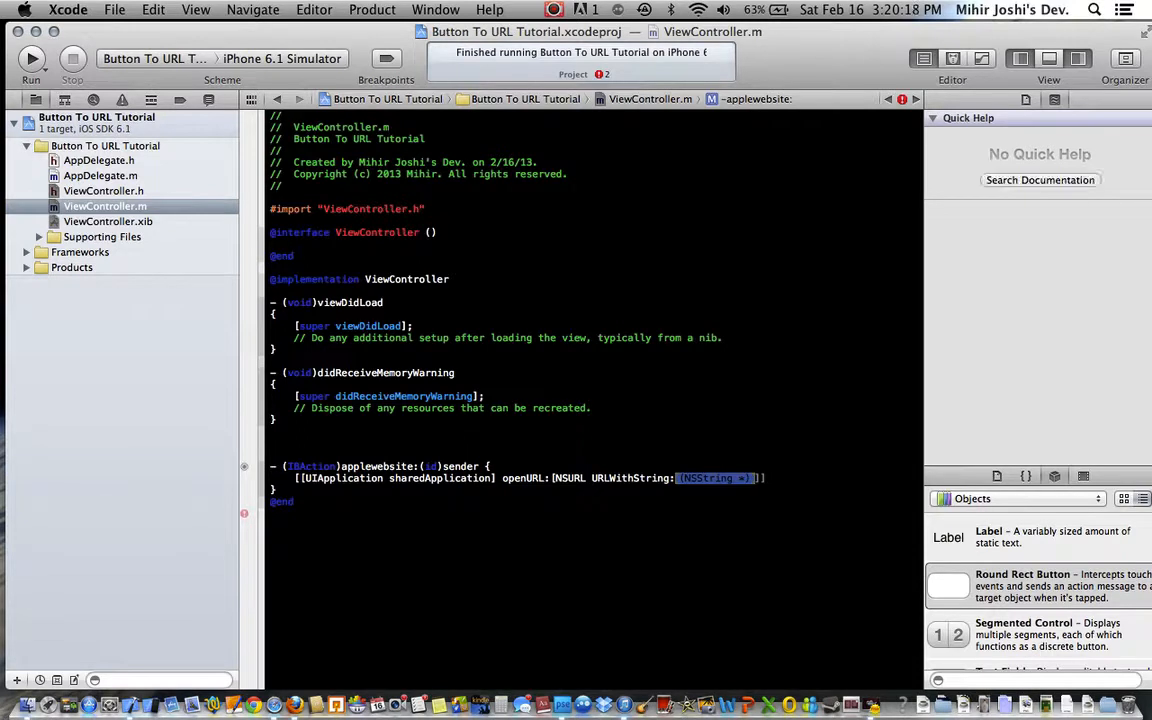
{"action": "type", "text": "@\"\""}
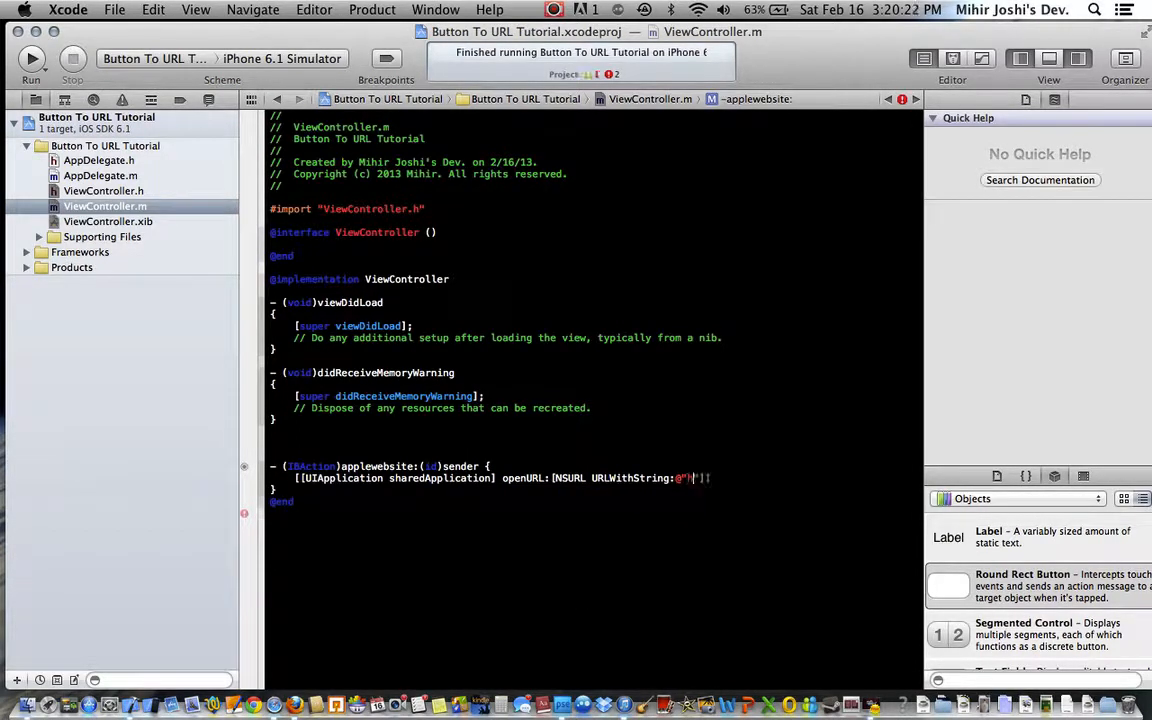
{"action": "type", "text": "http:"}
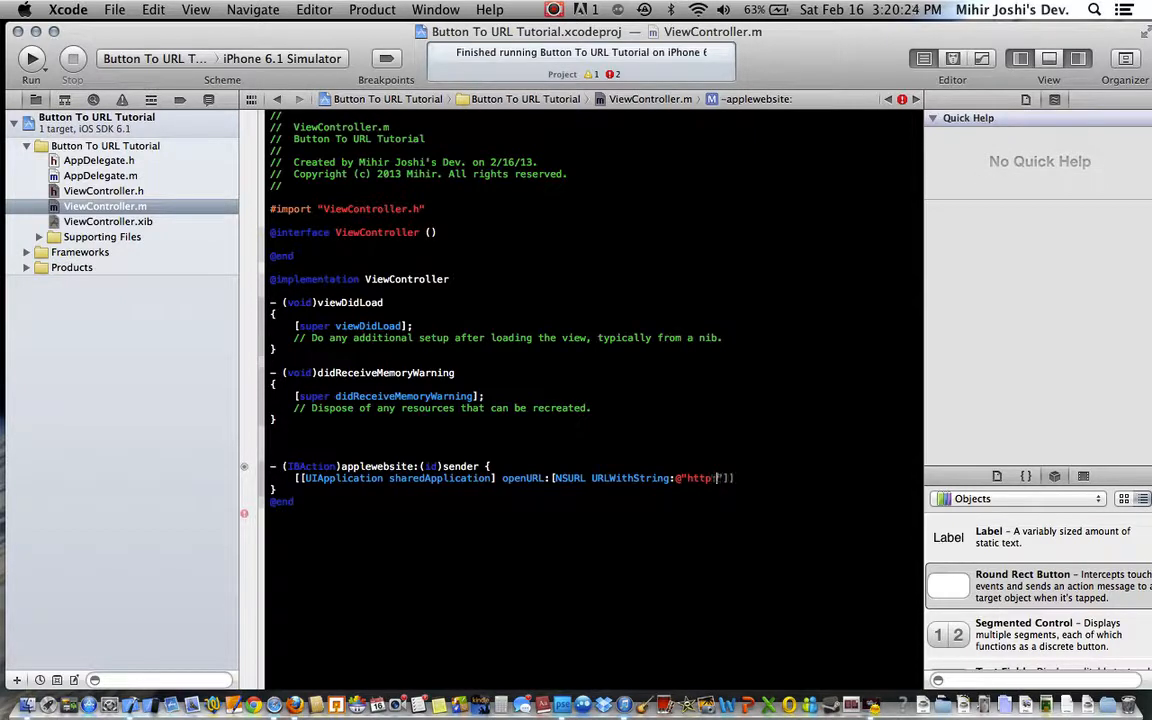
{"action": "type", "text": "//"}
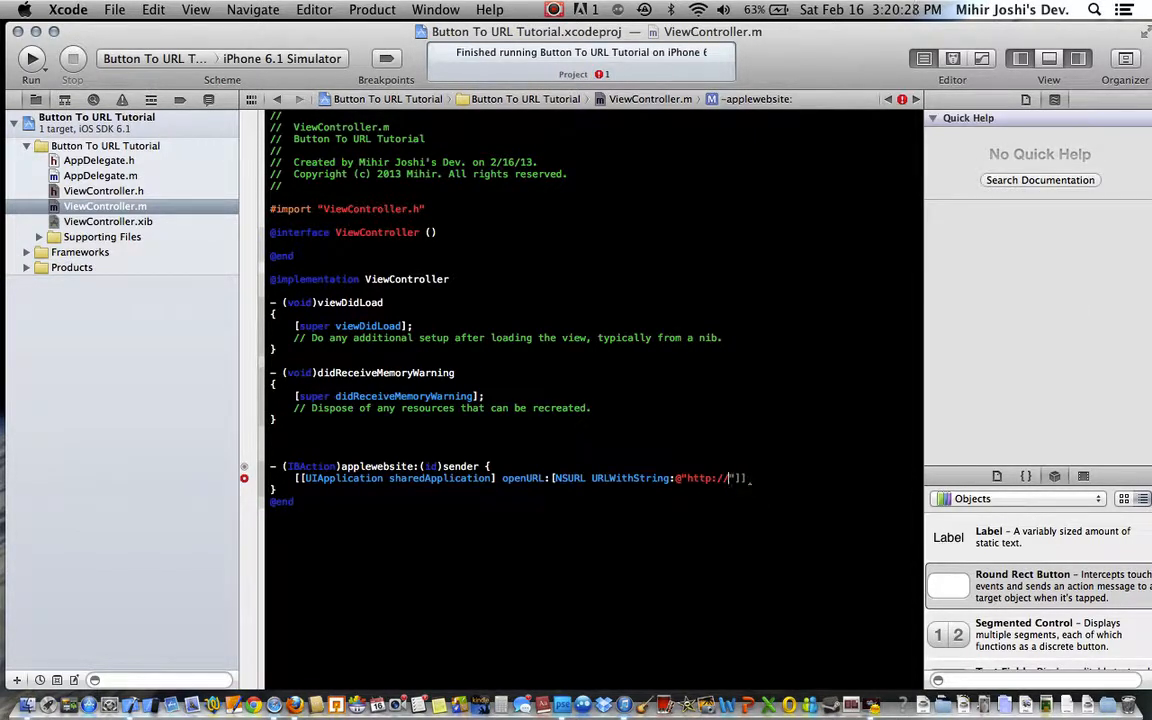
{"action": "type", "text": "www.apple.com"}
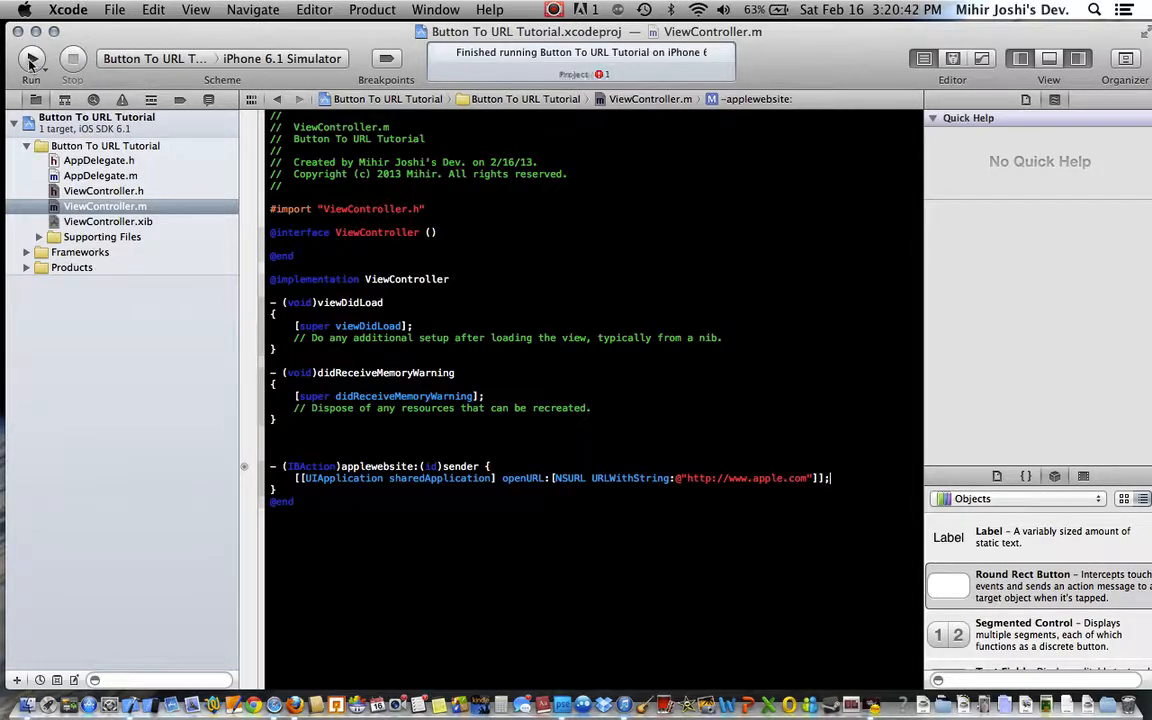
Step: Build and run the app on the iPhone 6.1 Simulator
{"action": "left_click", "coordinate": [31, 58]}
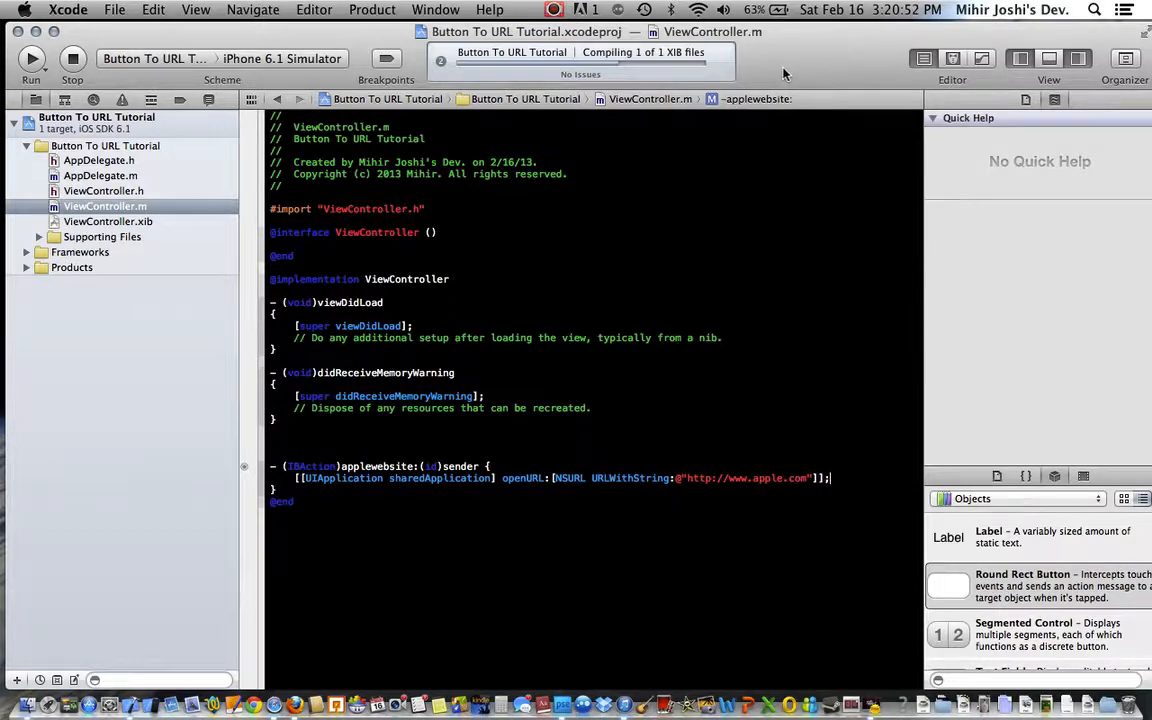
{"action": "left_click", "coordinate": [31, 58]}
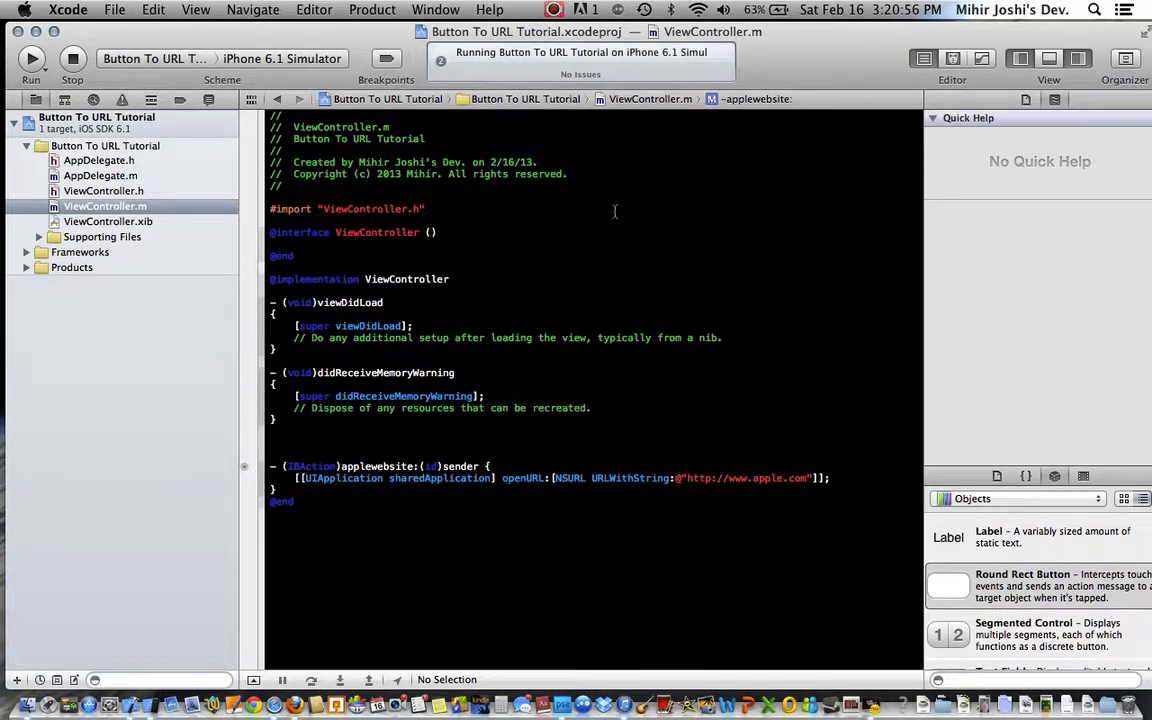
{"action": "mouse_move", "coordinate": [615, 113]}
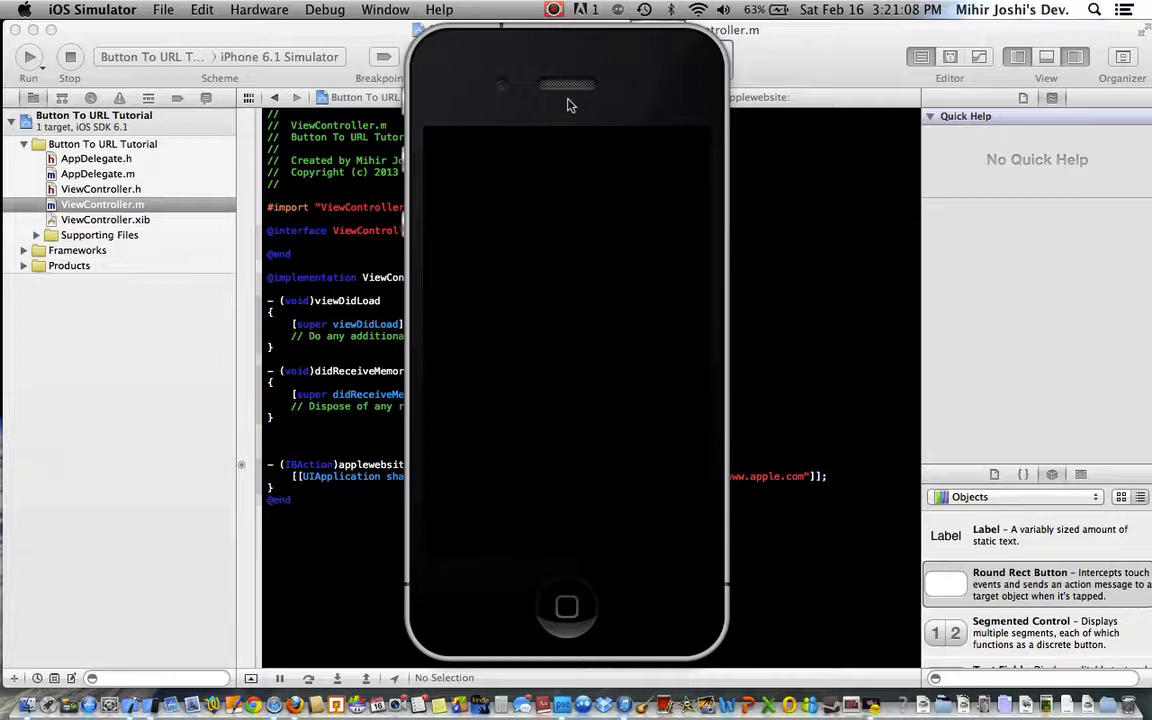
{"action": "mouse_move", "coordinate": [569, 100]}
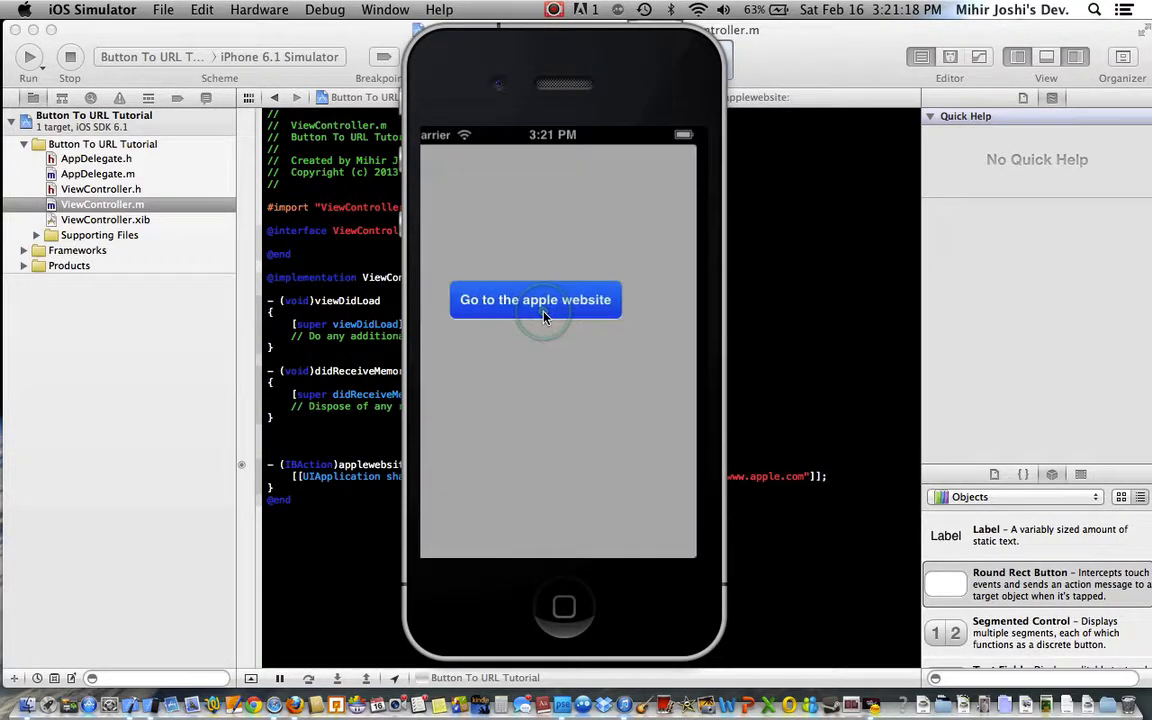
Step: Tap 'Go to the apple website' in the simulator to launch Safari
{"action": "left_click", "coordinate": [535, 300]}
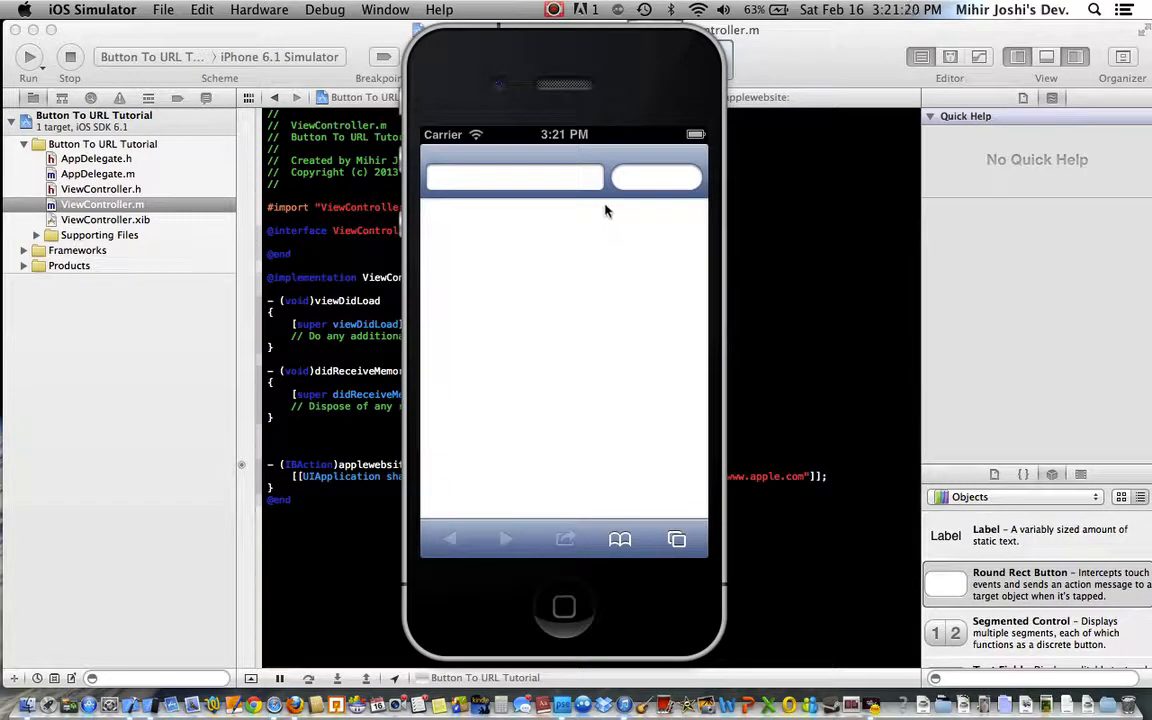